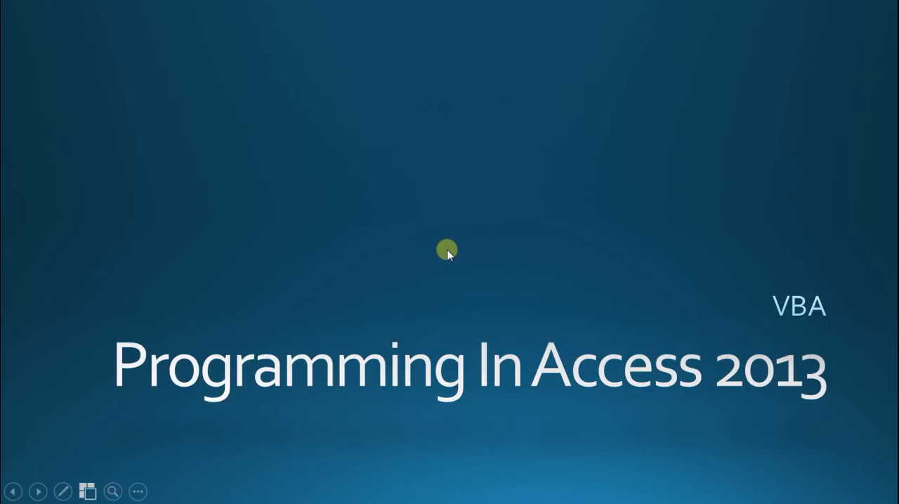
{"action": "mouse_move", "coordinate": [445, 250]}
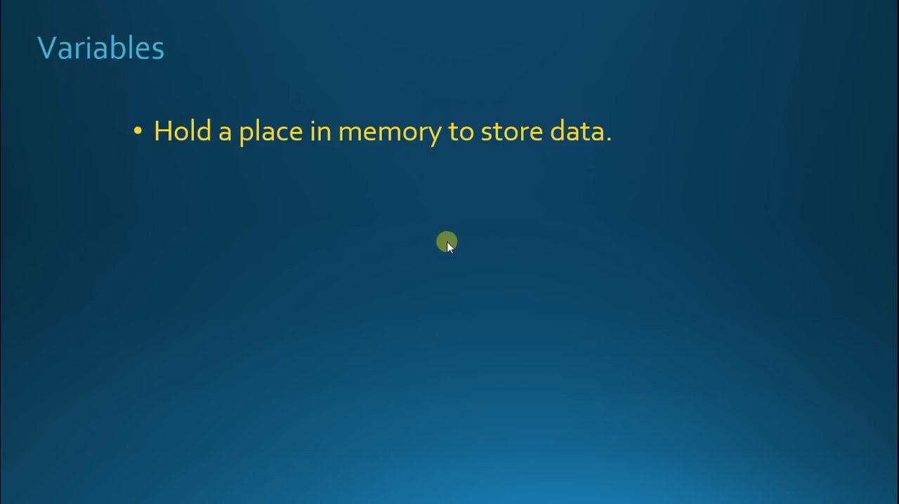
{"action": "mouse_move", "coordinate": [455, 245]}
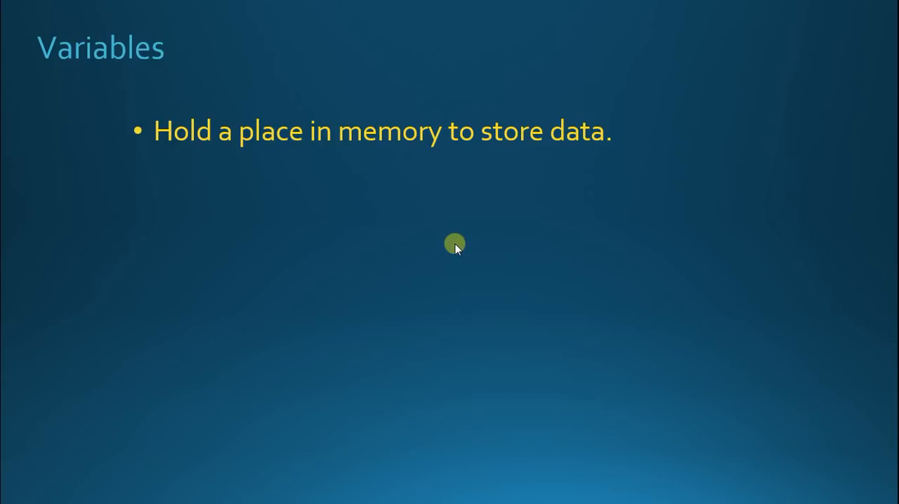
{"action": "mouse_move", "coordinate": [453, 246]}
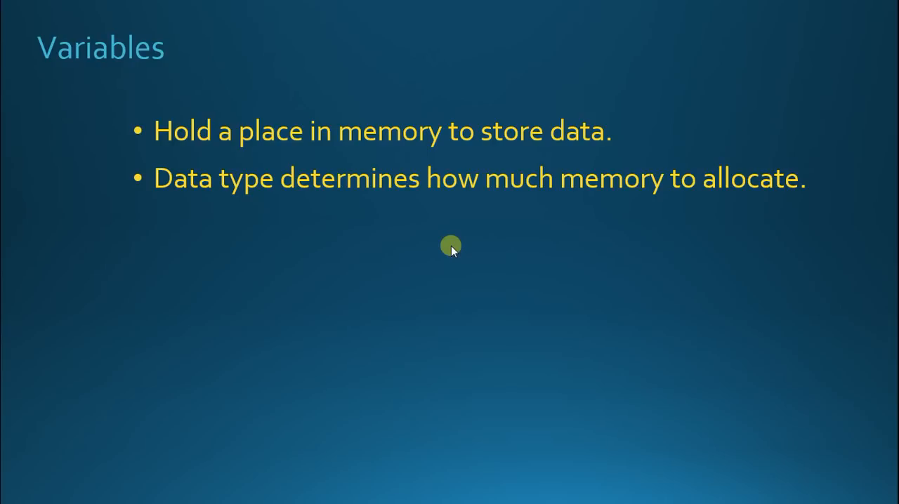
{"action": "mouse_move", "coordinate": [456, 250]}
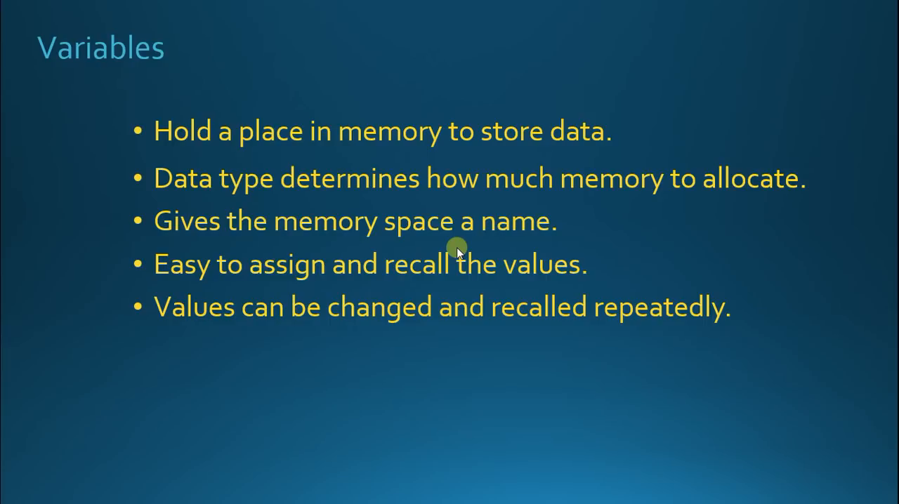
{"action": "mouse_move", "coordinate": [463, 250]}
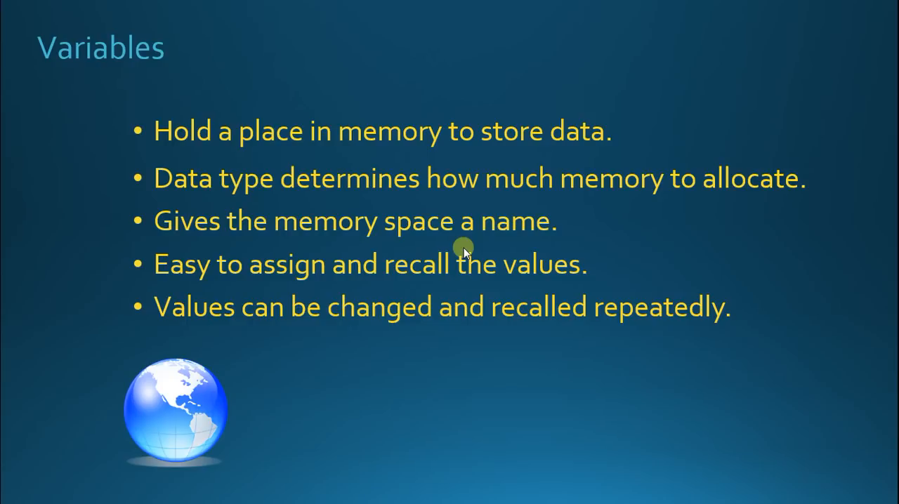
Advance the animation to bring in the globe, arrow, varGlobe box and equals sign
{"action": "left_click", "coordinate": [461, 249]}
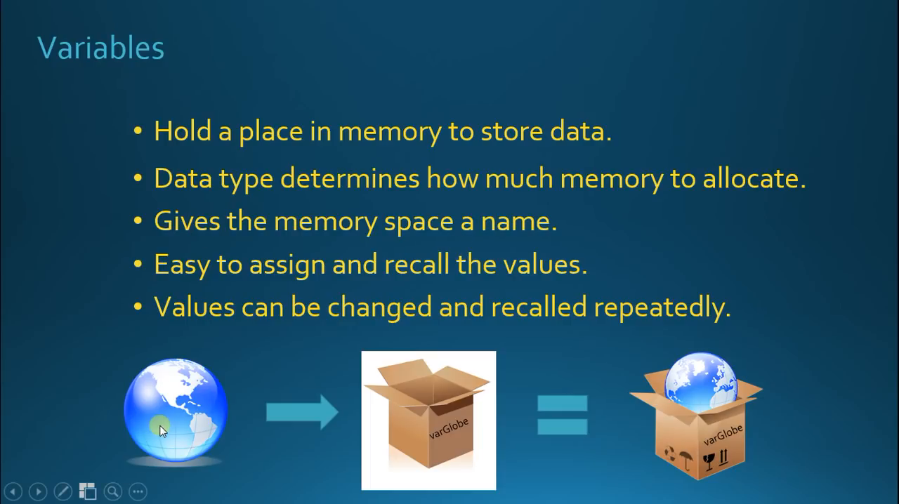
{"action": "mouse_move", "coordinate": [477, 417]}
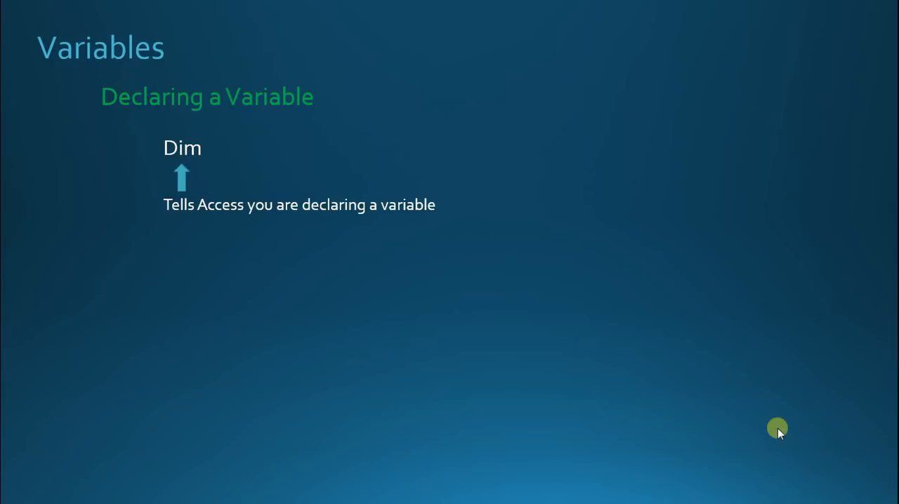
{"action": "mouse_move", "coordinate": [771, 427]}
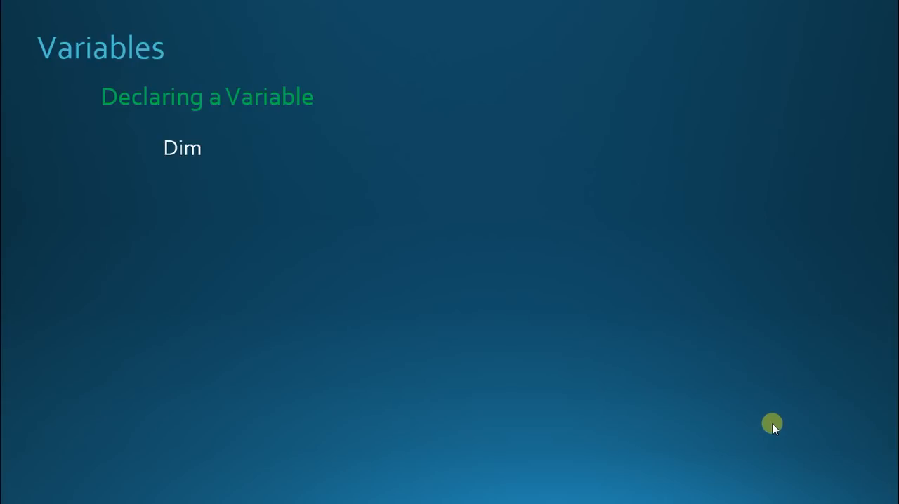
Build the statement 'Dim intAge As Integer' on the Declaring a Variable slide
{"action": "type", "text": "intAge"}
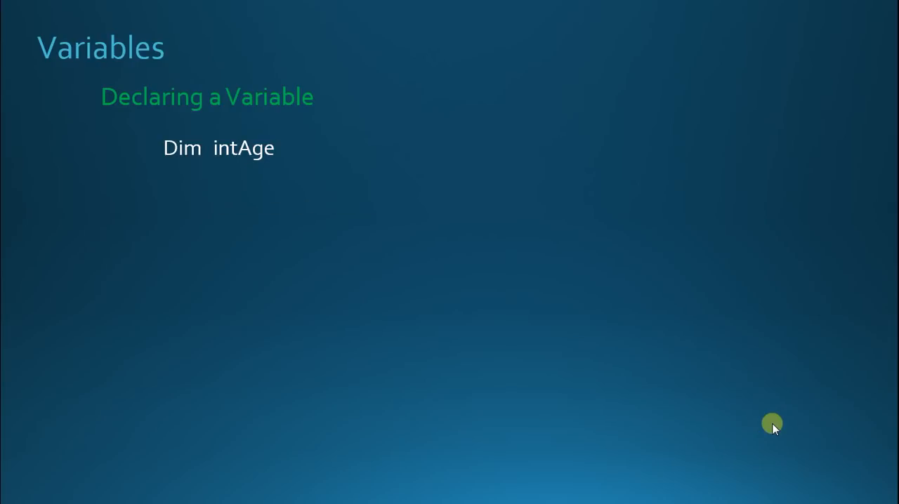
{"action": "type", "text": "As Integer"}
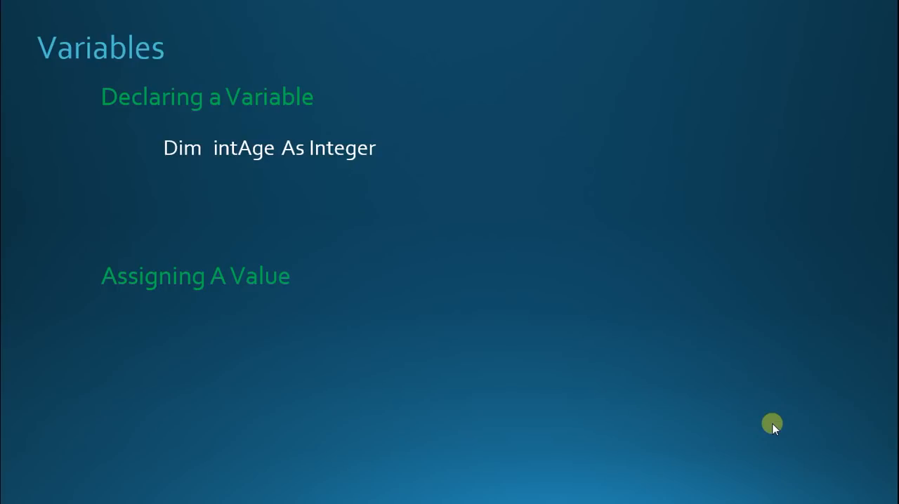
{"action": "mouse_move", "coordinate": [768, 425]}
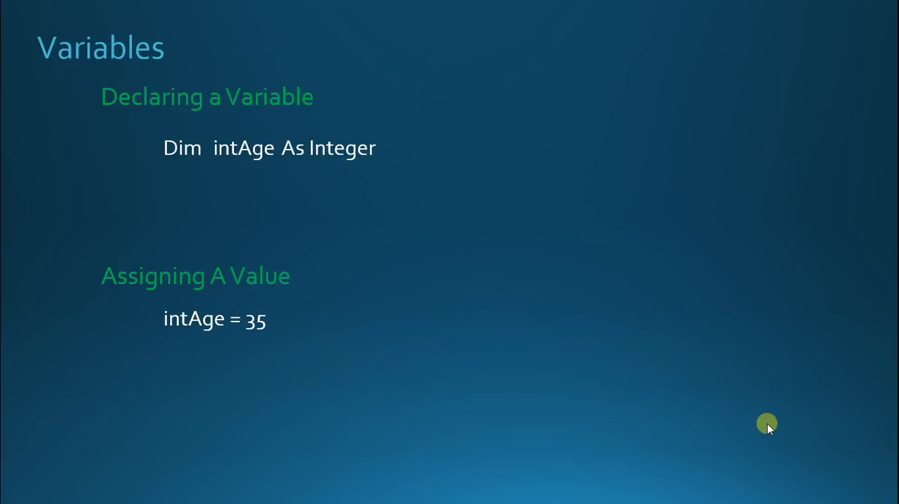
{"action": "mouse_move", "coordinate": [774, 427]}
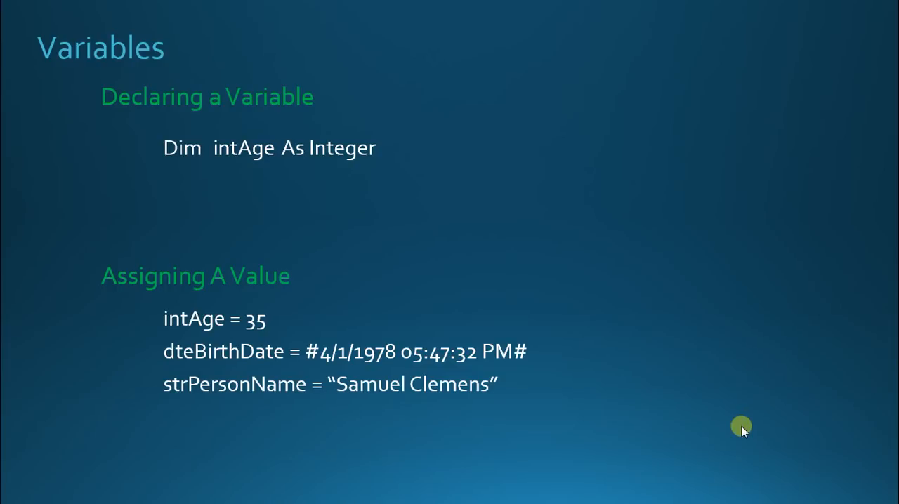
{"action": "mouse_move", "coordinate": [739, 437]}
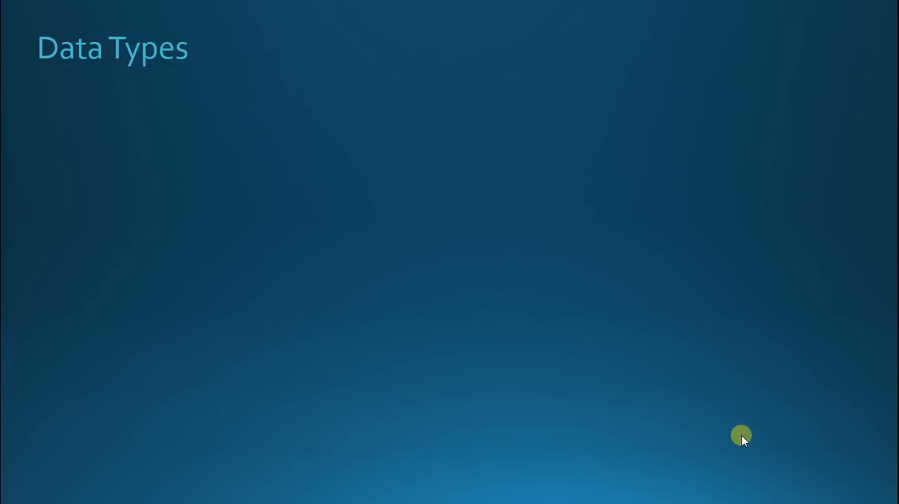
{"action": "mouse_move", "coordinate": [735, 432]}
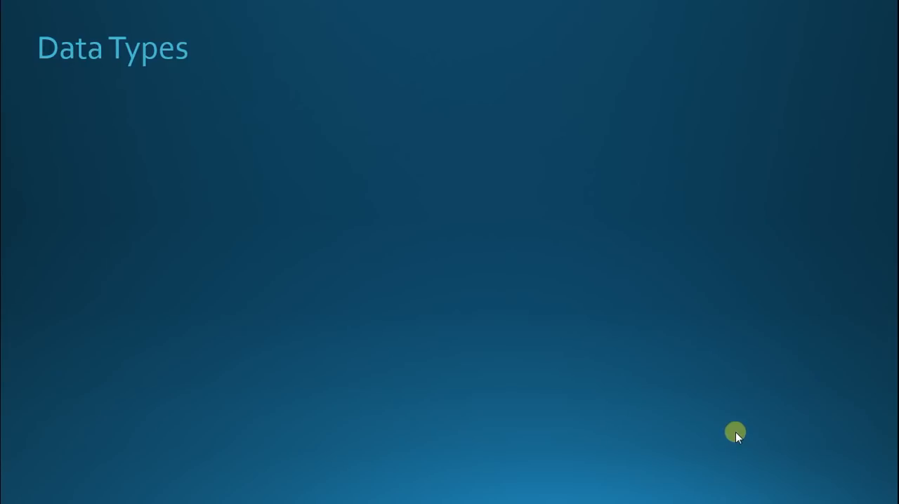
{"action": "mouse_move", "coordinate": [741, 449]}
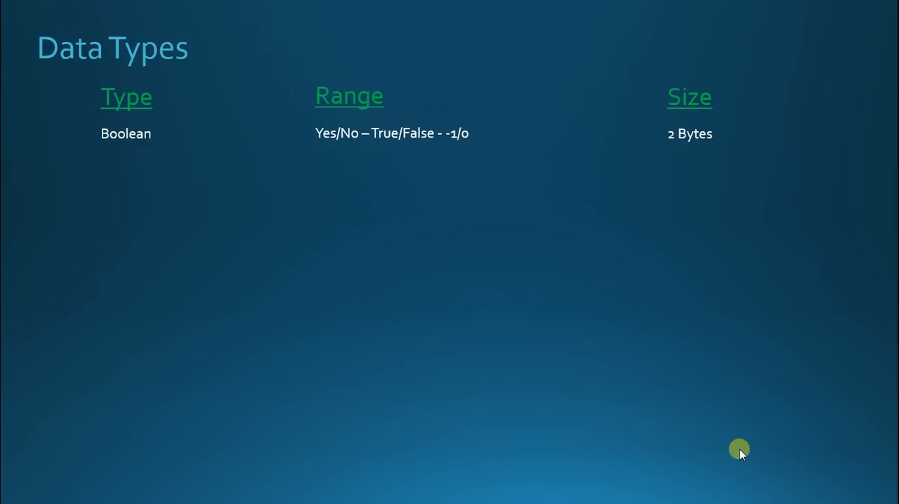
{"action": "mouse_move", "coordinate": [735, 452]}
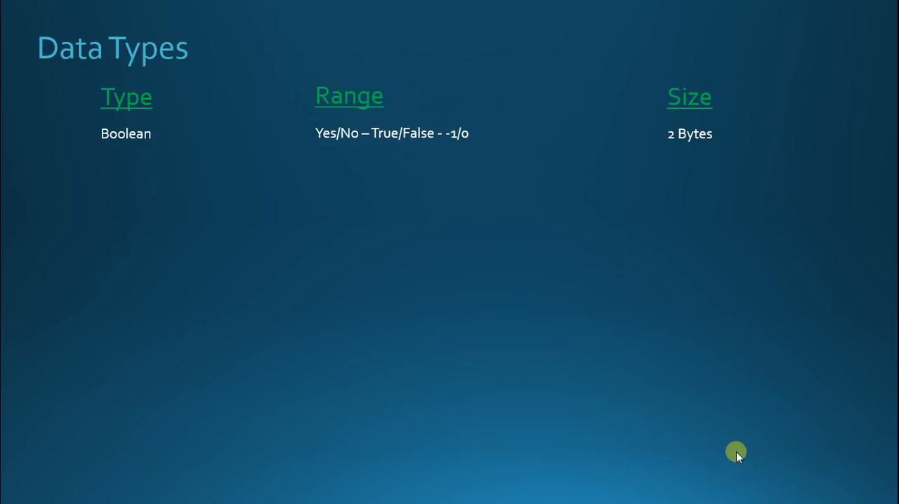
{"action": "mouse_move", "coordinate": [738, 452]}
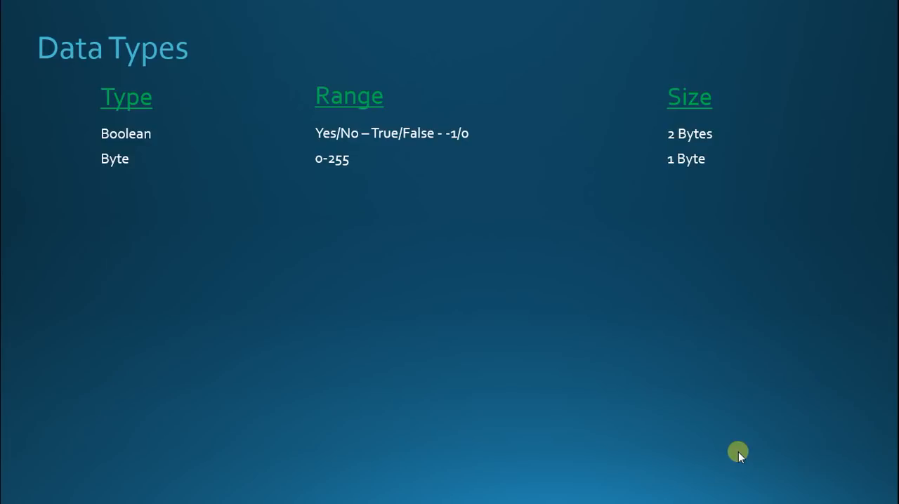
{"action": "mouse_move", "coordinate": [740, 397]}
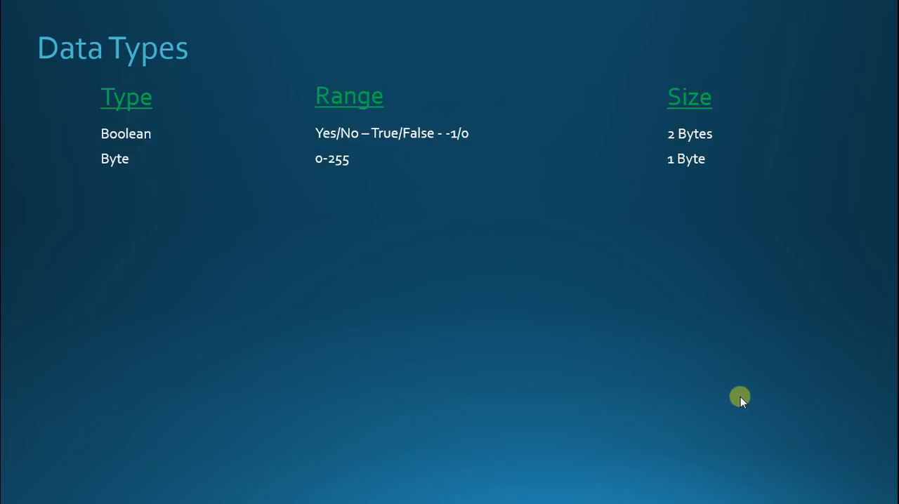
{"action": "mouse_move", "coordinate": [739, 397]}
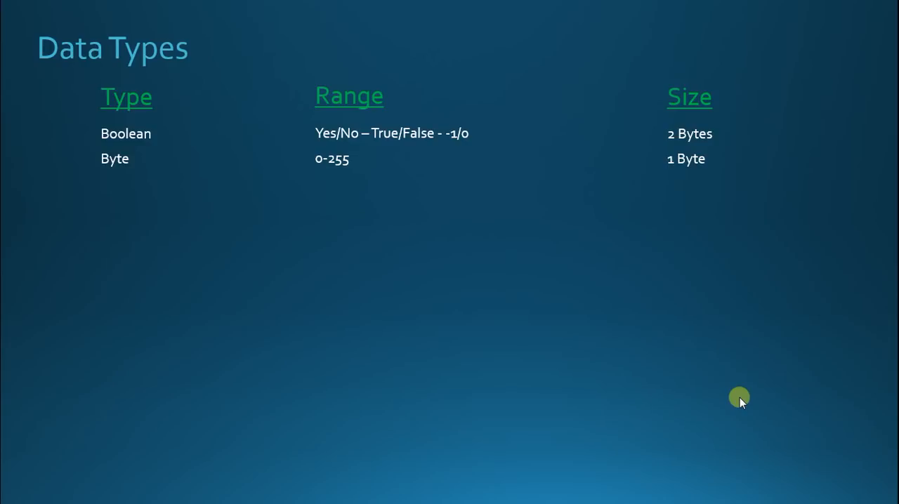
{"action": "mouse_move", "coordinate": [742, 402]}
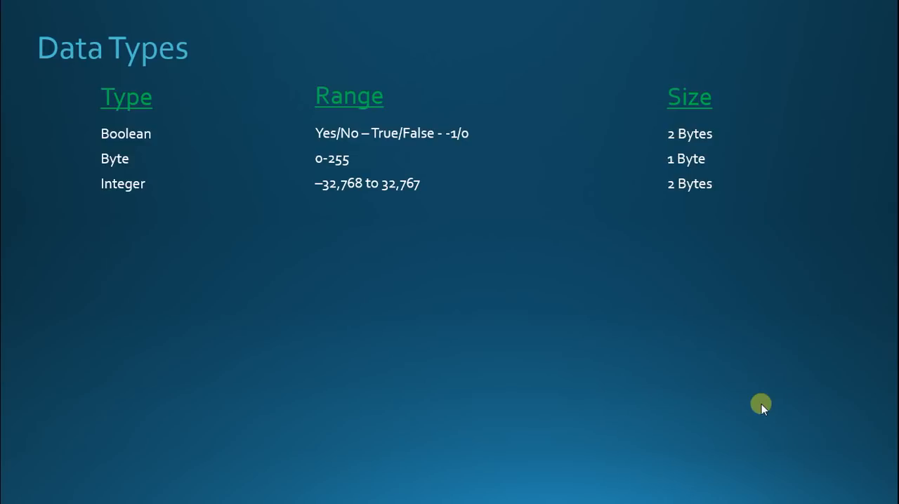
{"action": "mouse_move", "coordinate": [756, 406]}
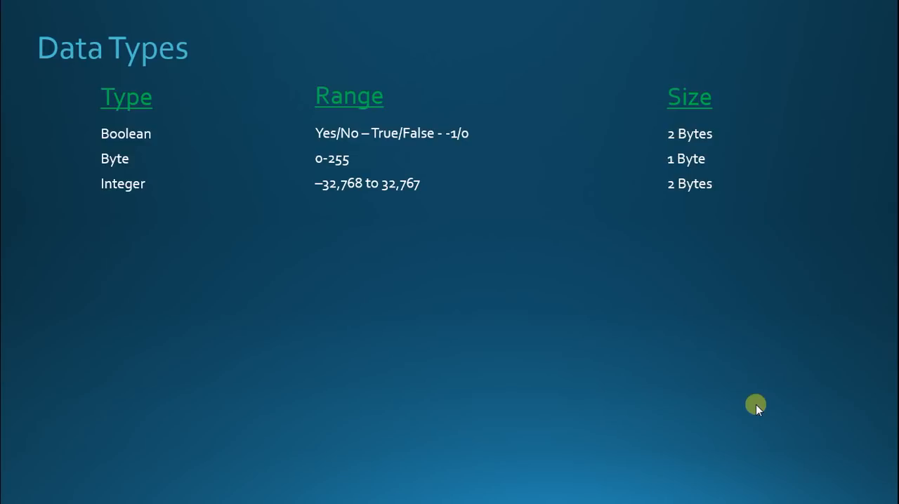
{"action": "mouse_move", "coordinate": [755, 415]}
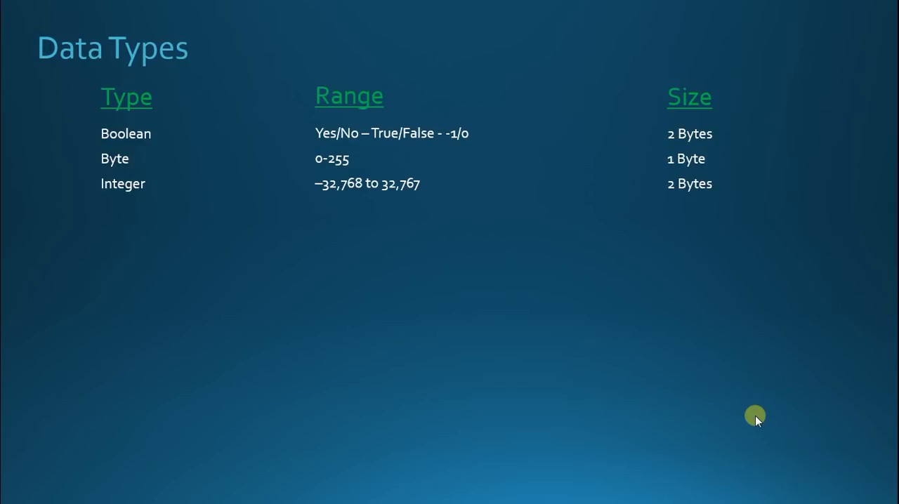
{"action": "mouse_move", "coordinate": [786, 361]}
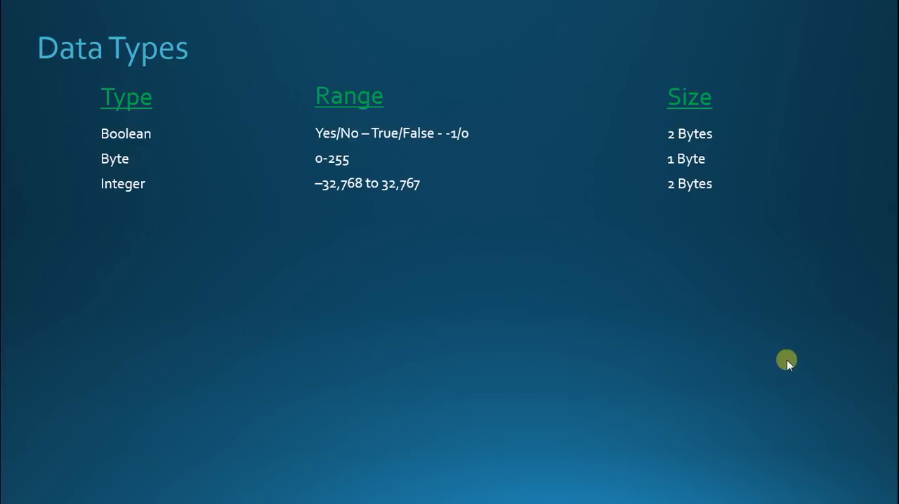
{"action": "mouse_move", "coordinate": [816, 304]}
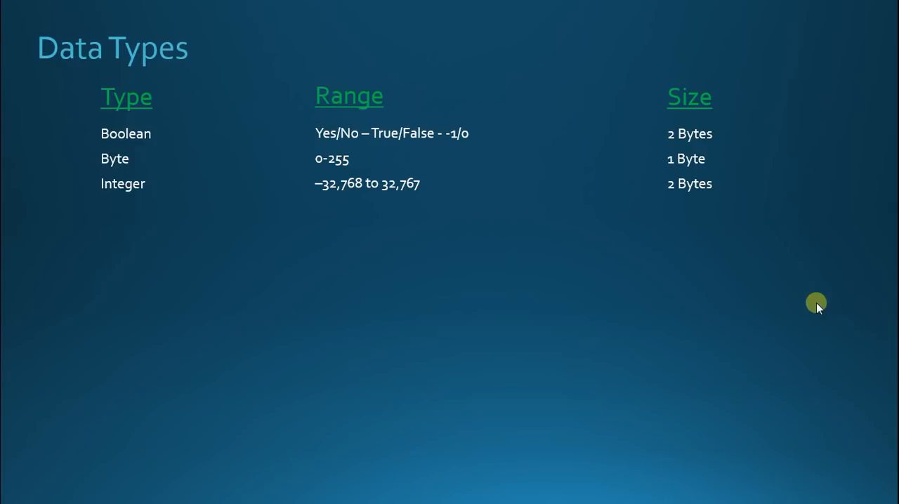
{"action": "mouse_move", "coordinate": [823, 378]}
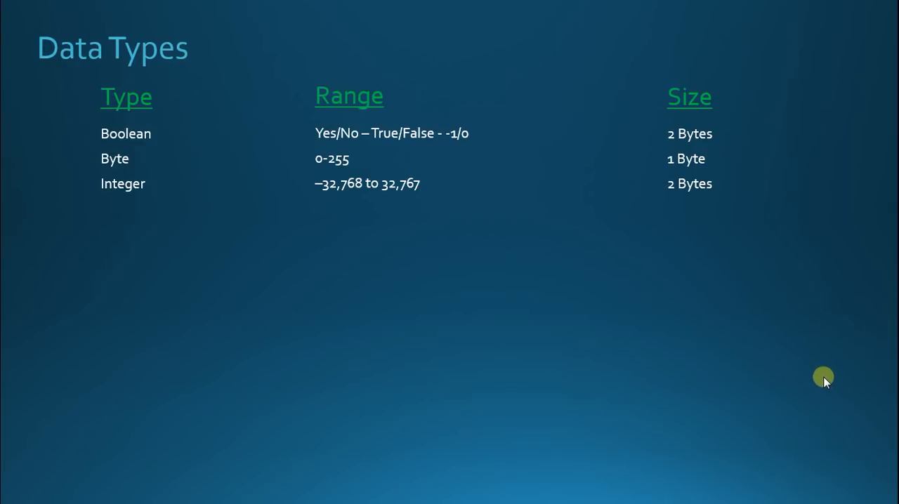
{"action": "mouse_move", "coordinate": [722, 378]}
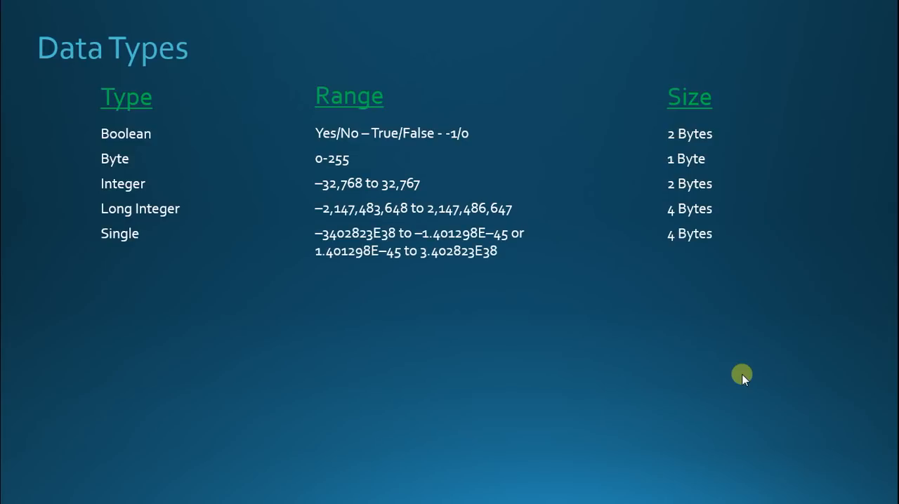
{"action": "mouse_move", "coordinate": [742, 375]}
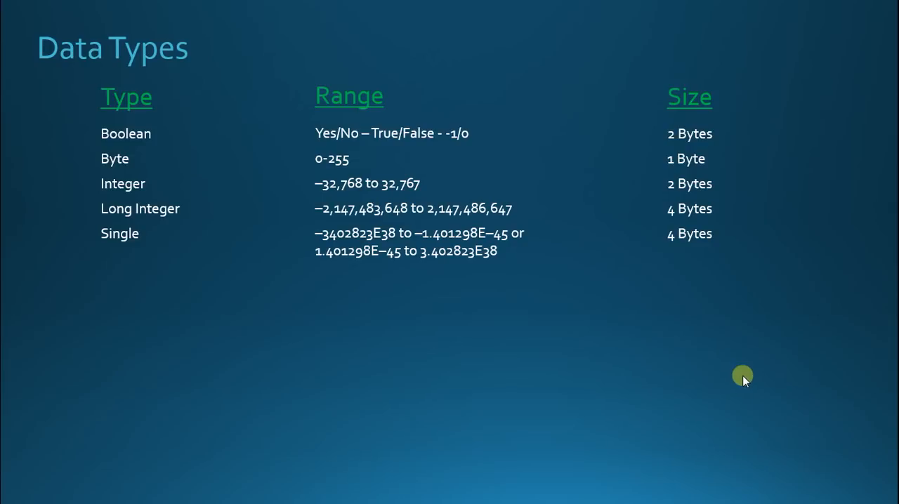
{"action": "mouse_move", "coordinate": [742, 377]}
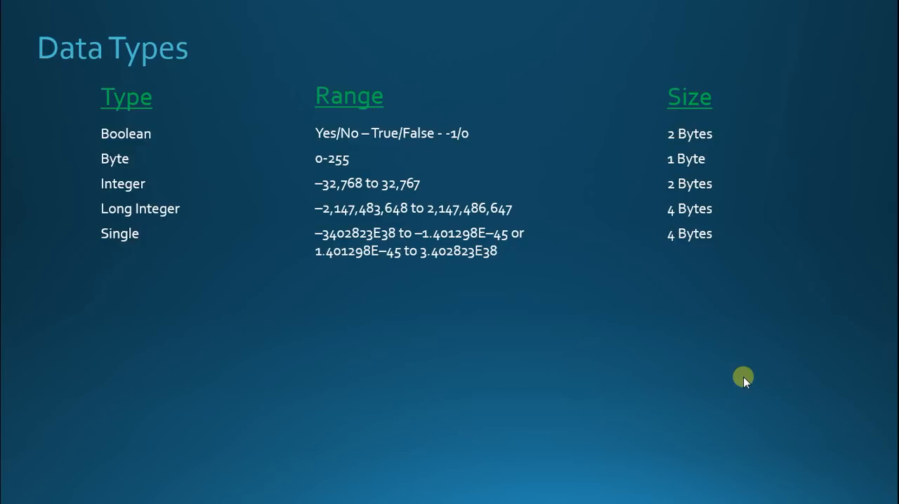
{"action": "mouse_move", "coordinate": [739, 386]}
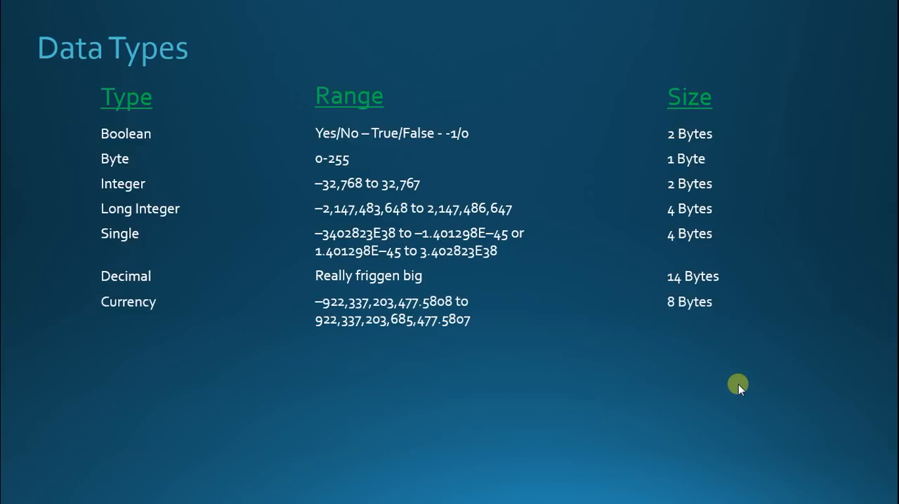
{"action": "mouse_move", "coordinate": [732, 383]}
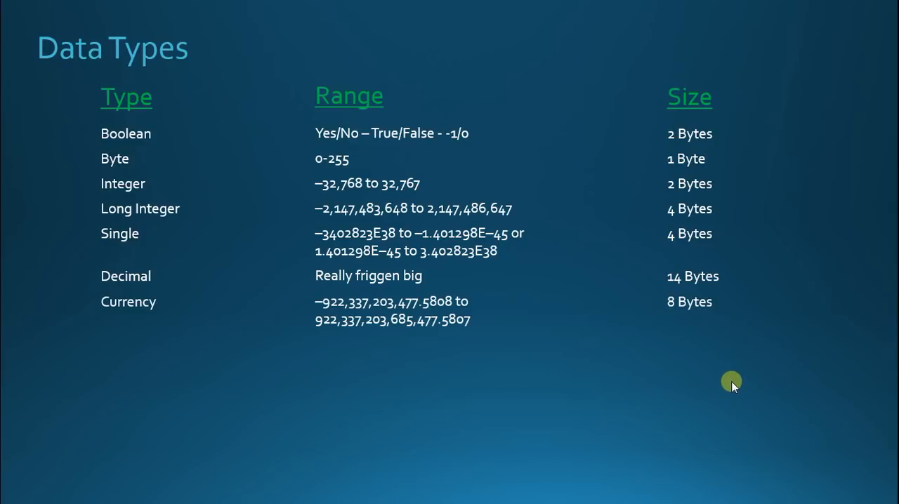